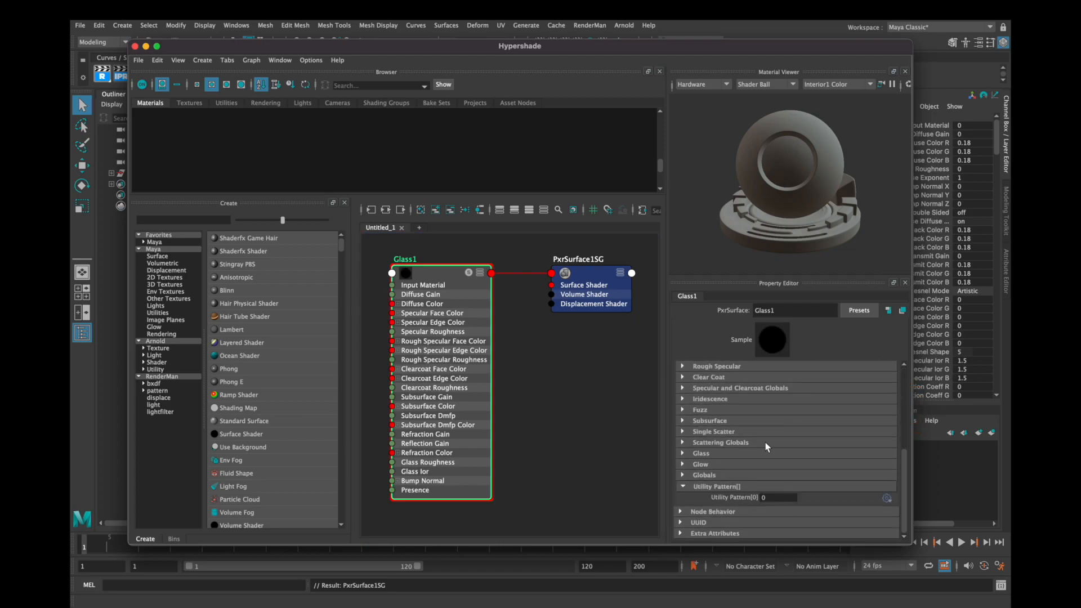
- Raise Glass1's glass Refraction Gain to 1 and increase its Reflection Gain
click(700, 454)
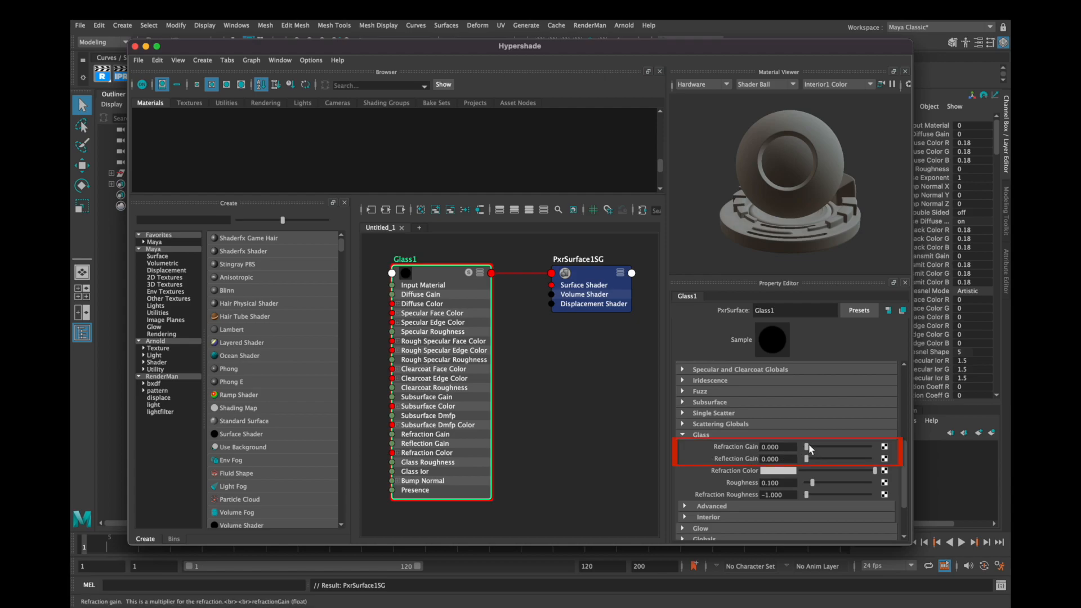
drag(806, 447, 868, 447)
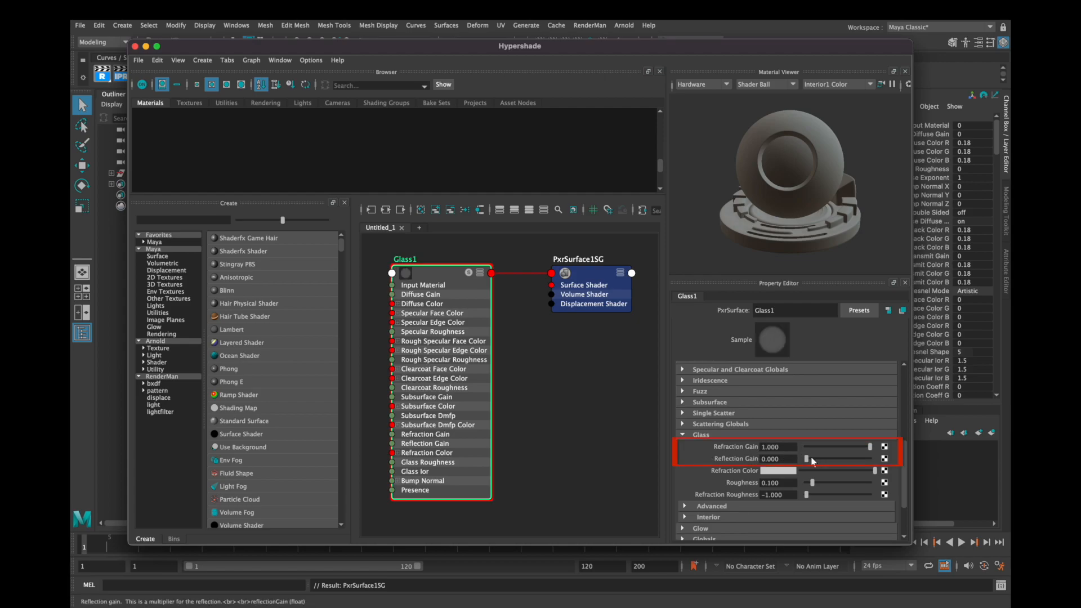
drag(825, 458, 868, 458)
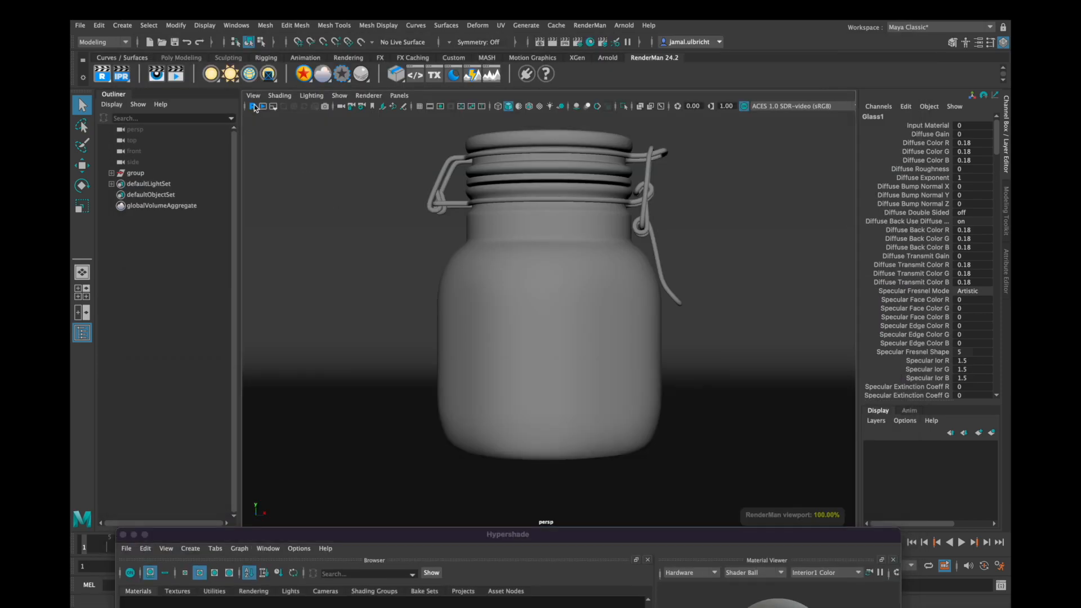
- Start IPR and toggle refraction and reflection gain between 0 and 1 to compare the jar
click(253, 105)
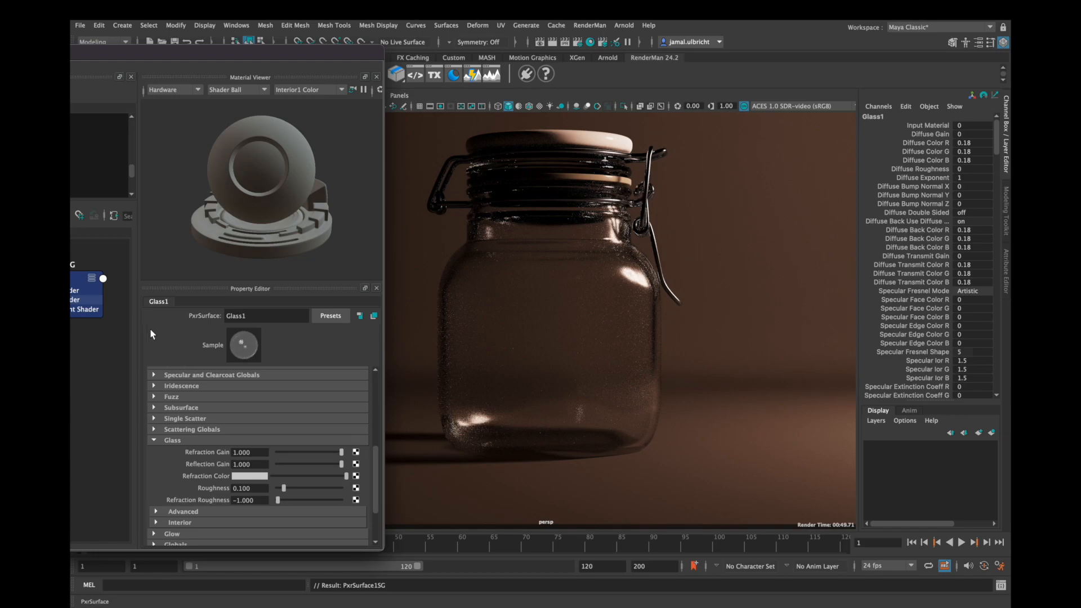
mouse_move(338, 453)
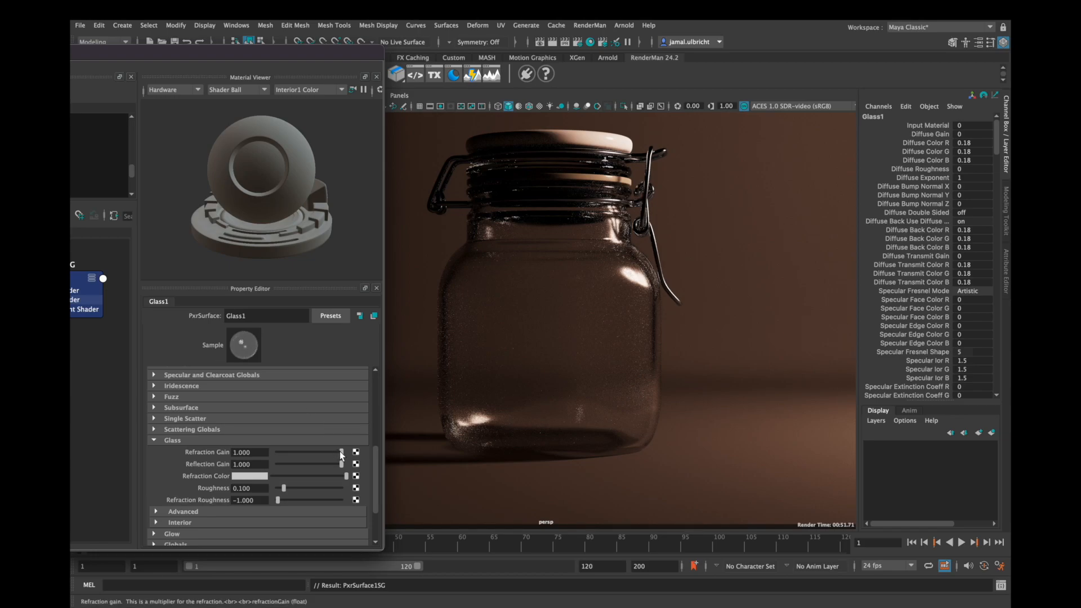
drag(341, 453, 309, 452)
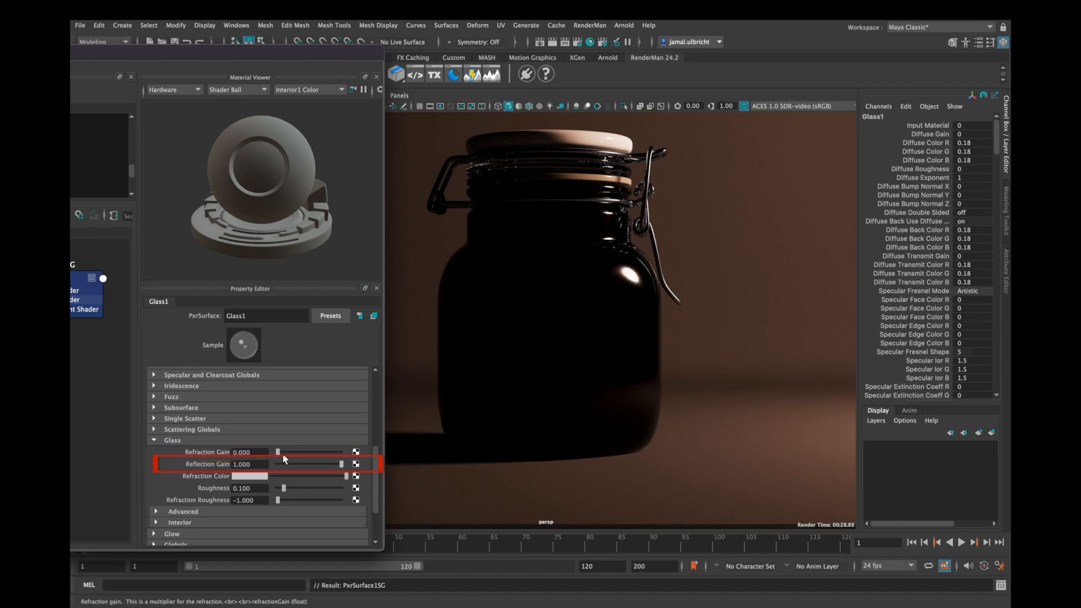
drag(279, 452, 340, 452)
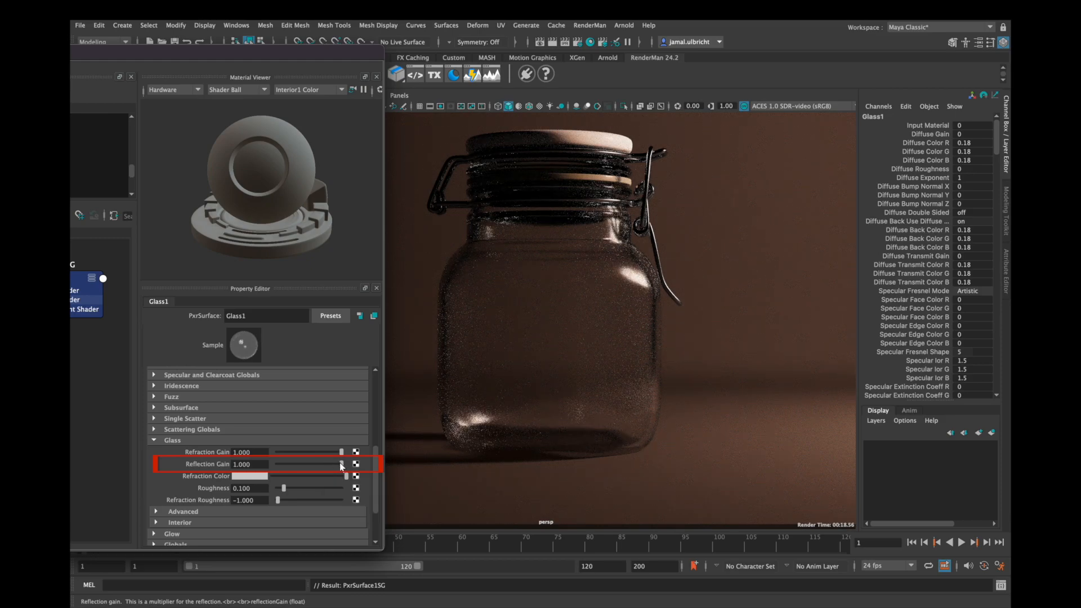
drag(340, 464, 275, 464)
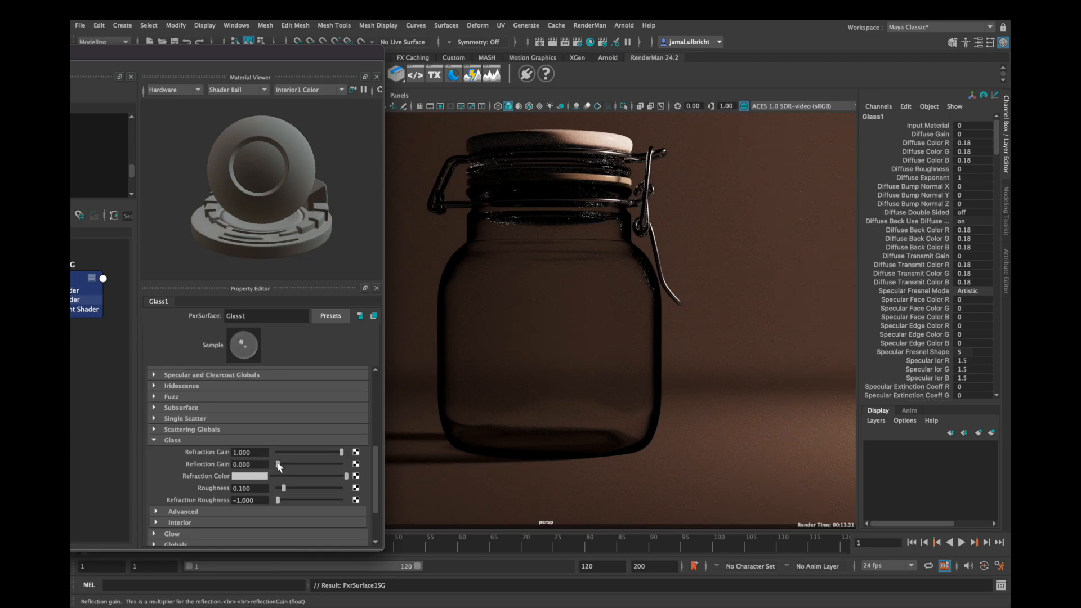
drag(276, 464, 331, 464)
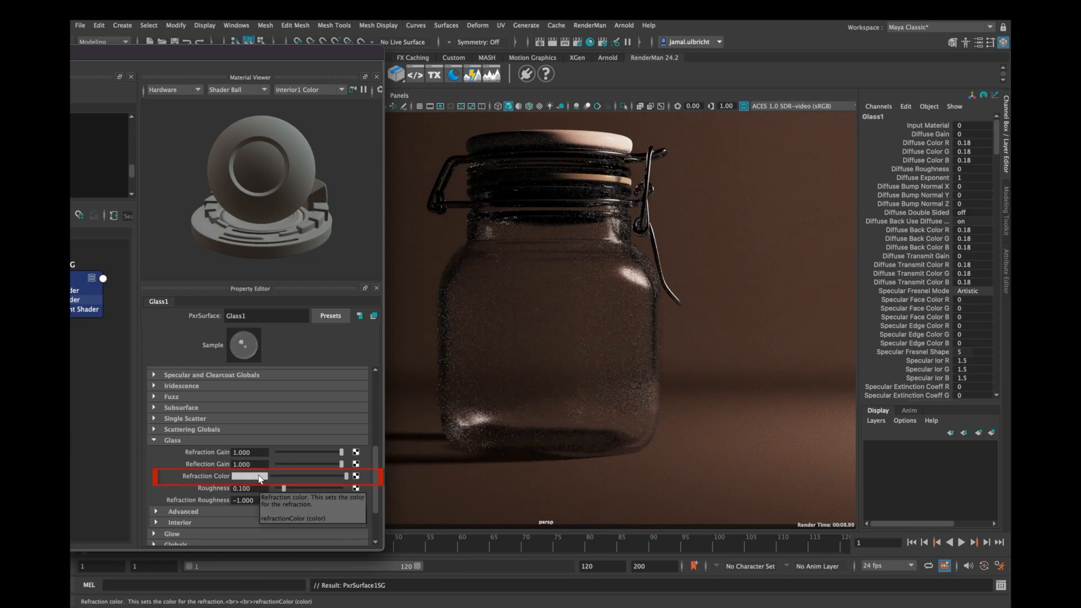
- Test the glass at roughness 1, then bring it down to about 0.02 for clear glass
click(246, 475)
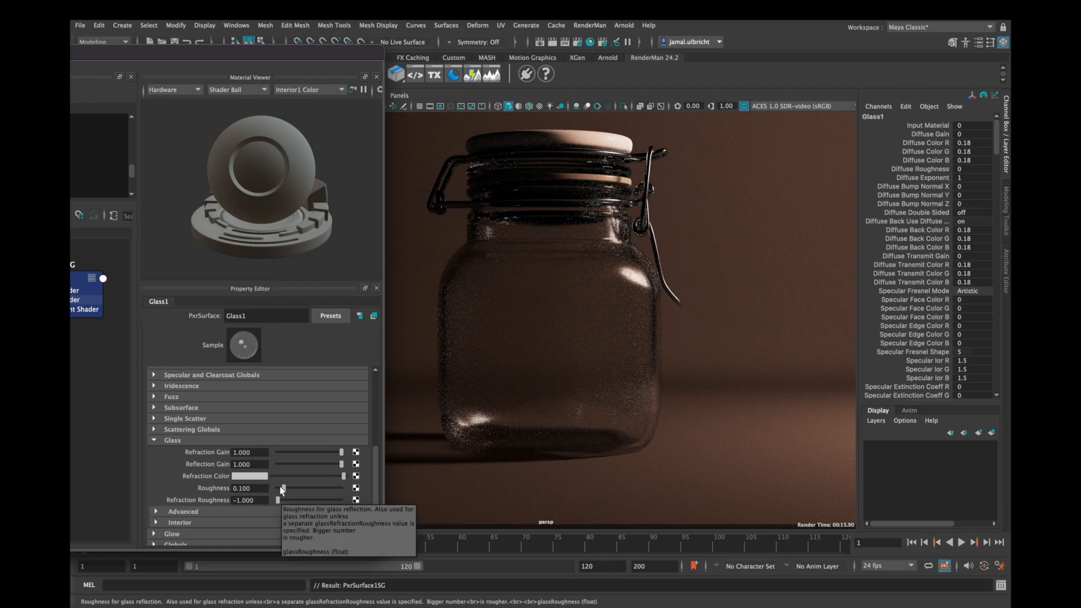
drag(281, 488, 356, 487)
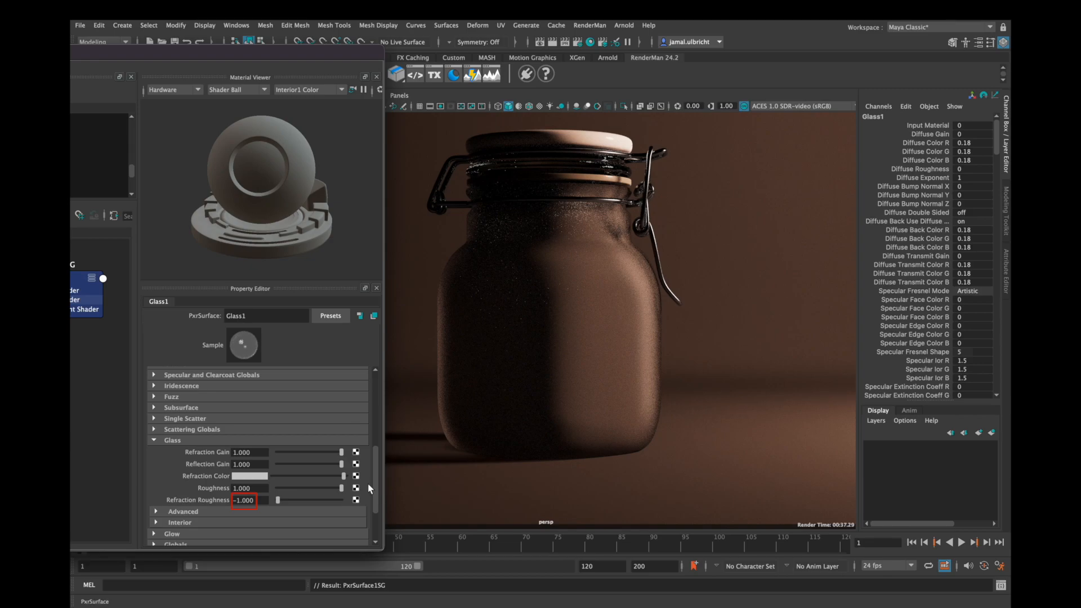
mouse_move(340, 487)
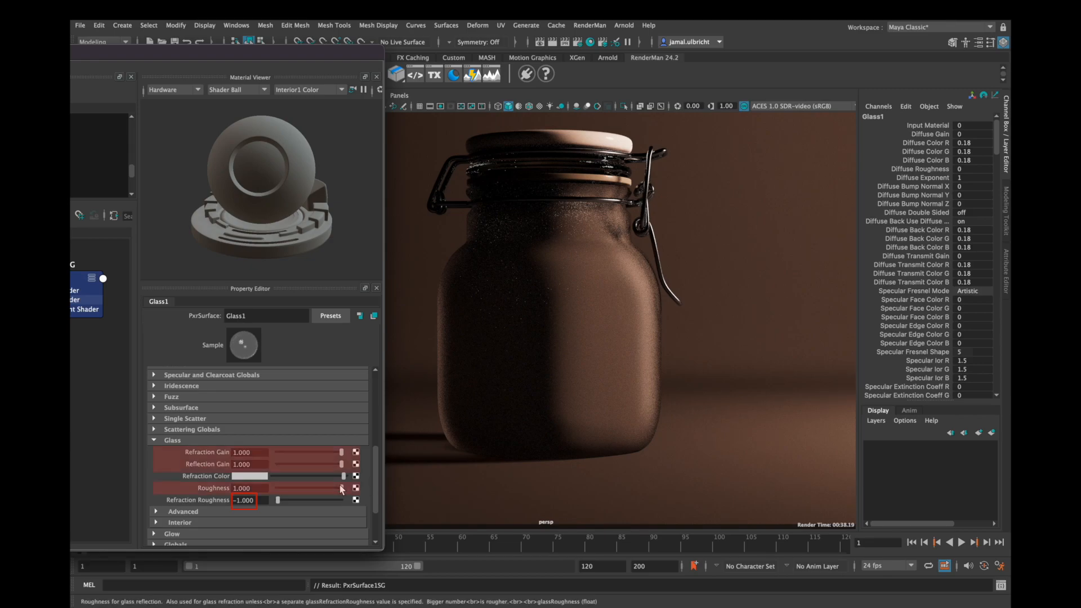
drag(341, 487, 280, 488)
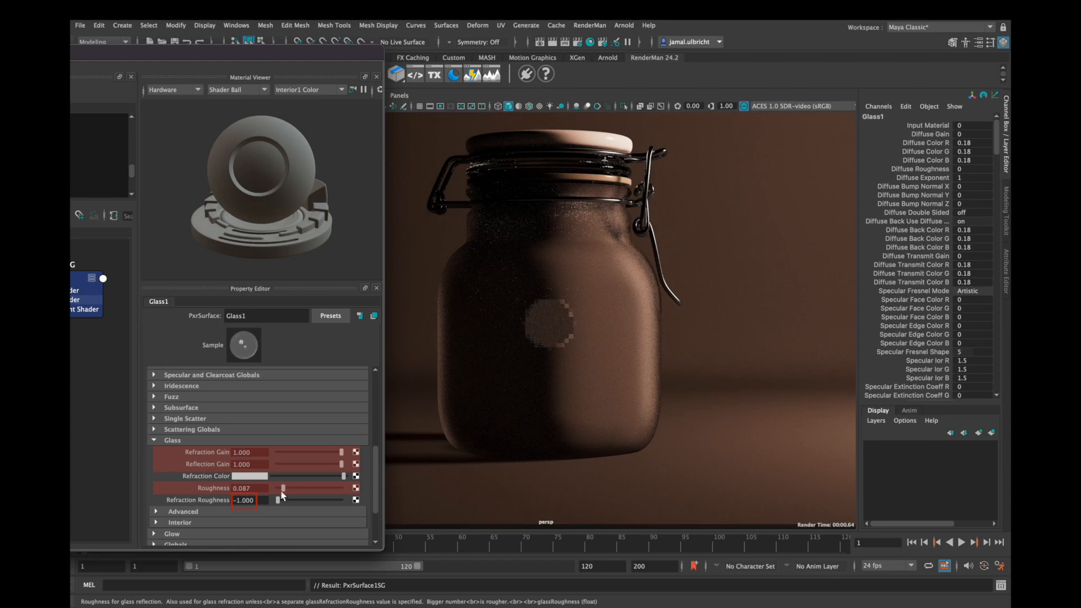
drag(284, 488, 280, 487)
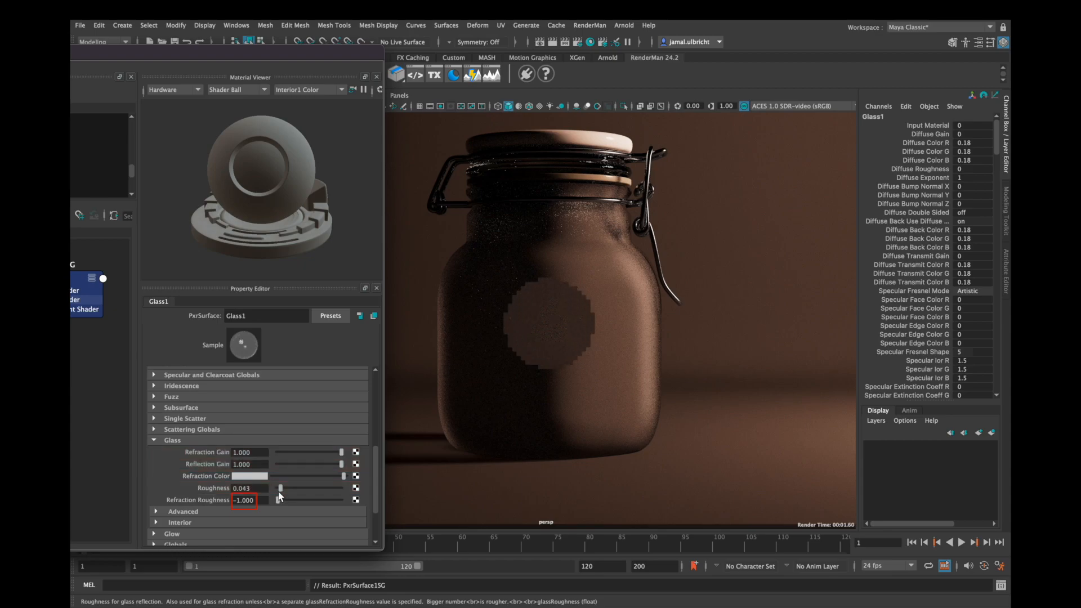
drag(289, 488, 279, 488)
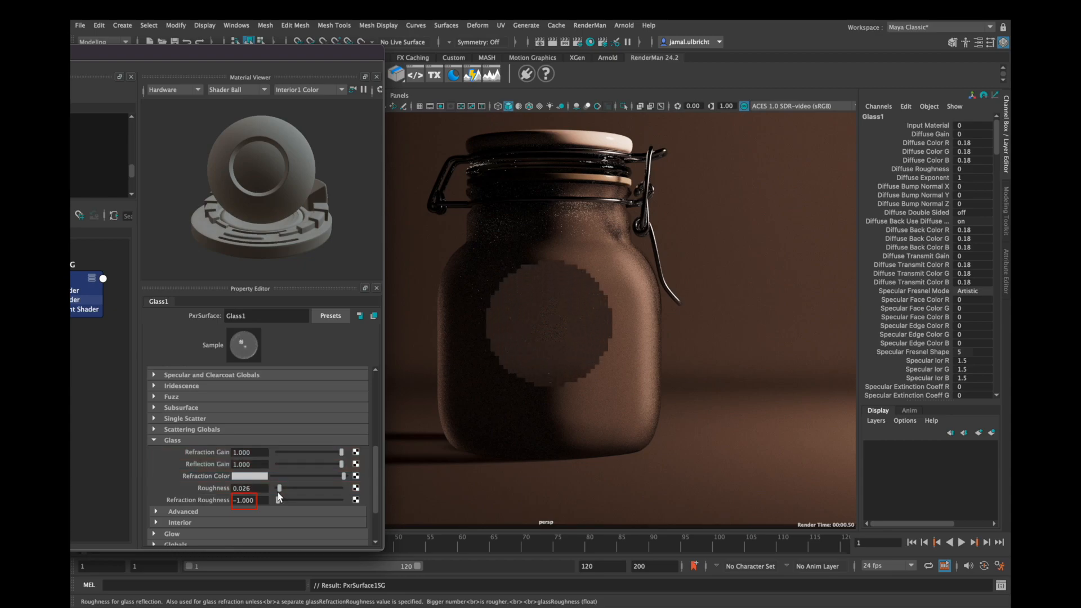
drag(281, 487, 279, 488)
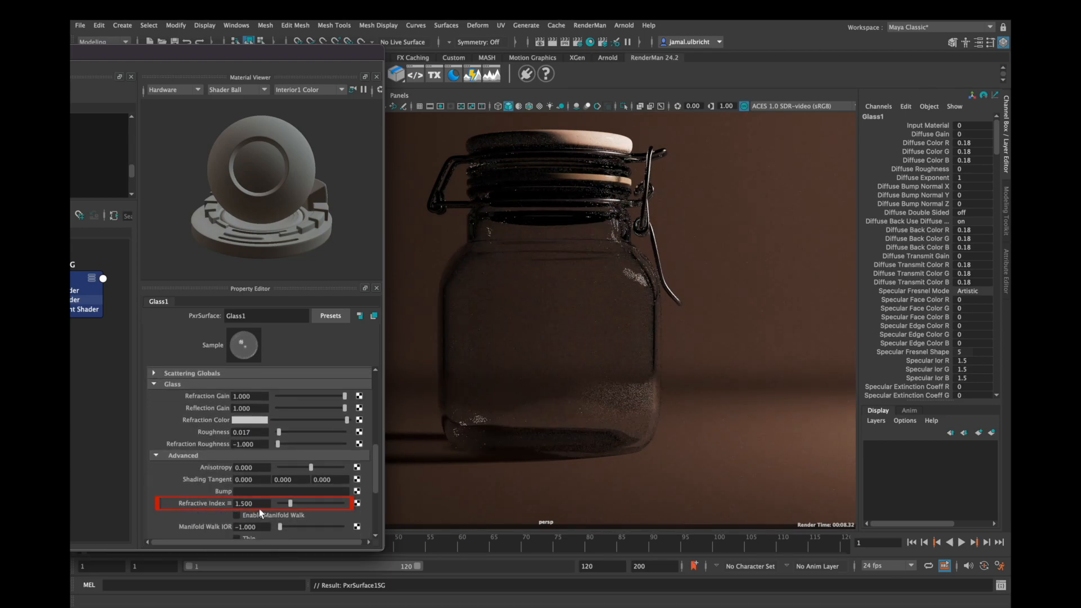
- Show the preset menu for Glass1's refractive index of 1.5 in the advanced settings
right_click(244, 503)
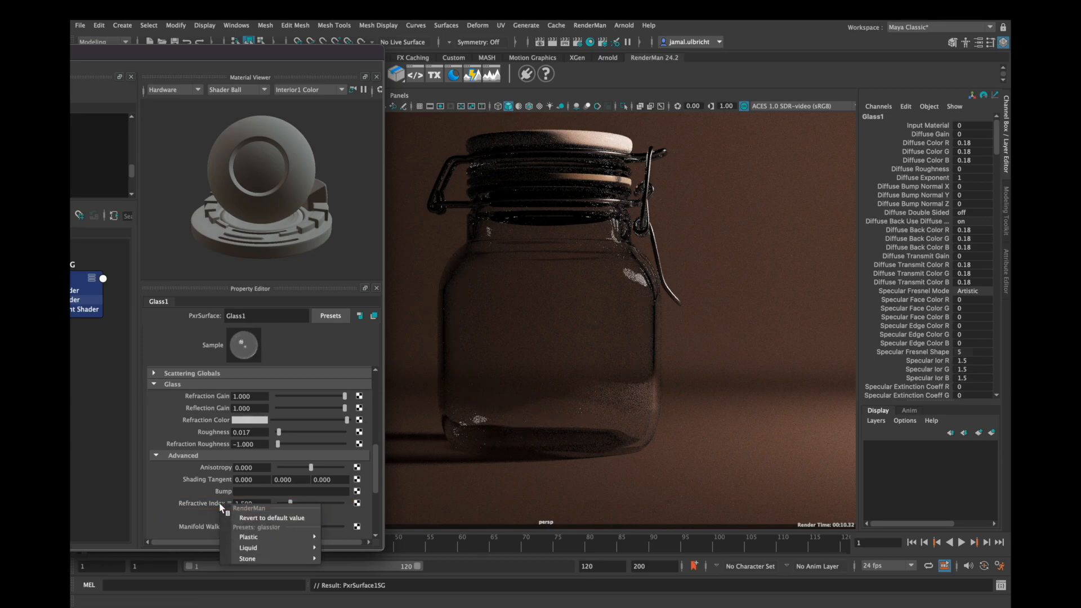
mouse_move(247, 536)
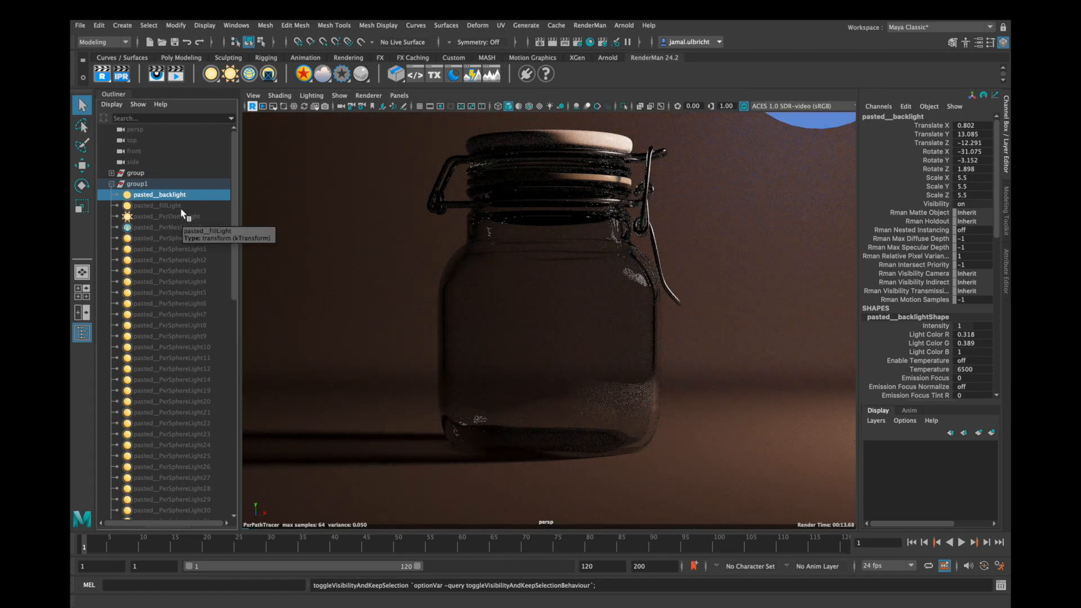
- Select the pasted fill light and sphere lights in the Outliner and make them visible
click(158, 205)
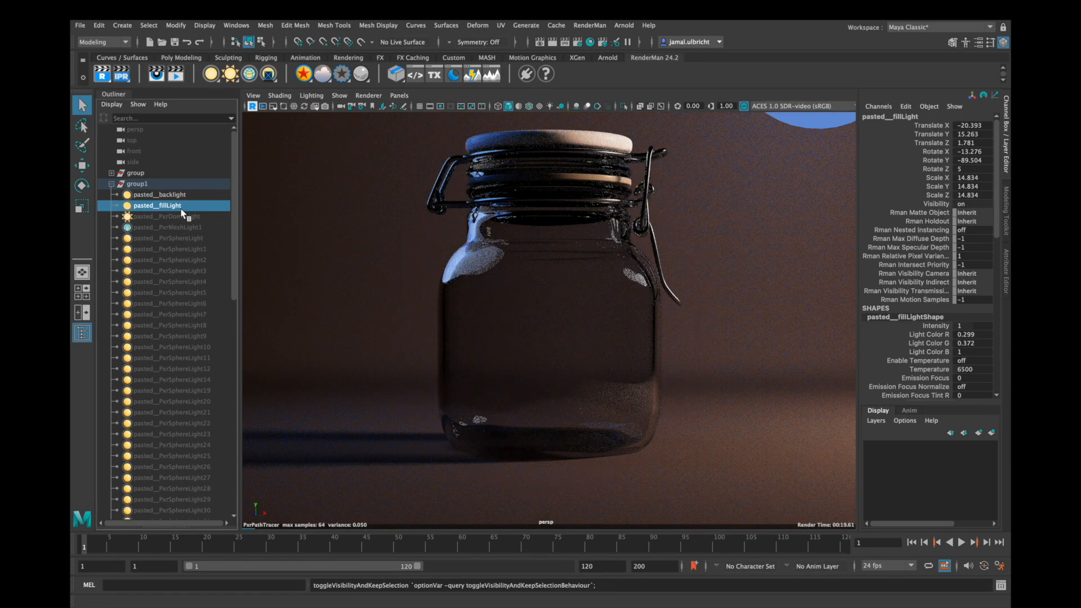
click(166, 216)
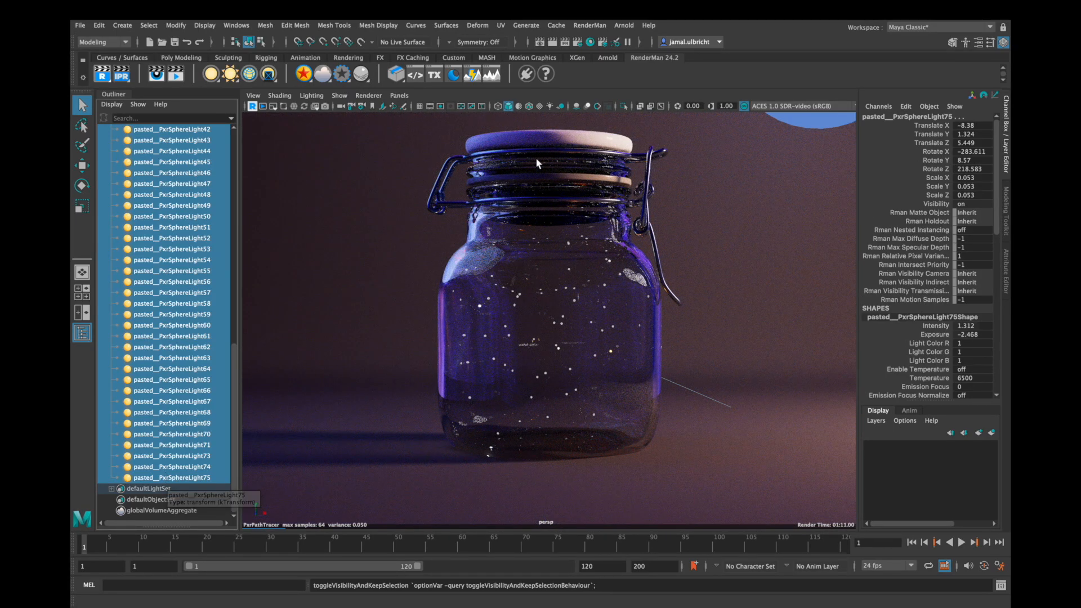
click(578, 43)
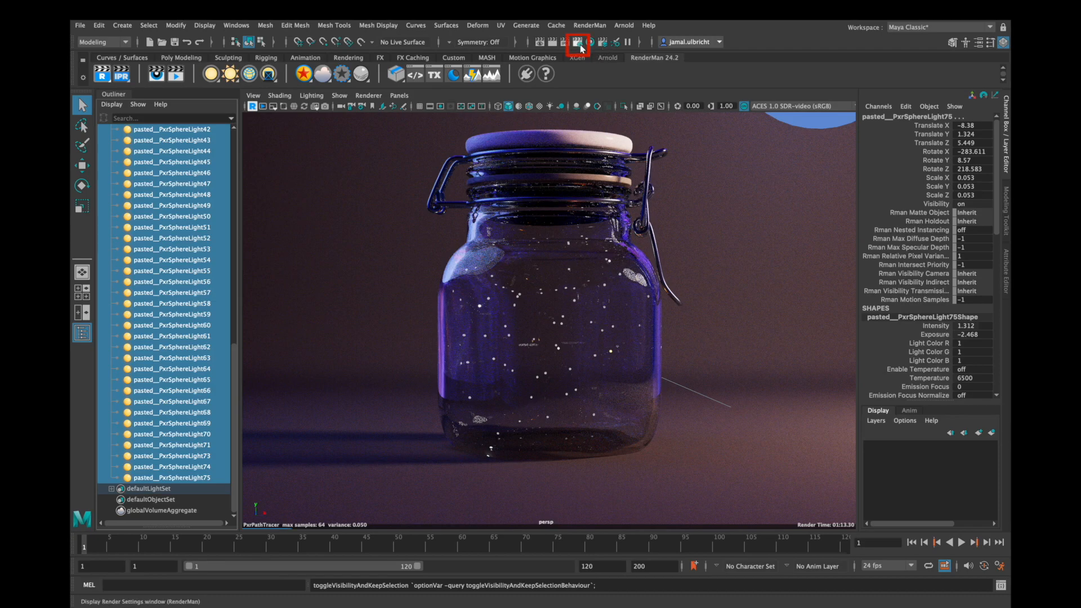
- Set RenderMan's Max Specular Depth to 8 under Sampling > Default Ray Depth
click(580, 43)
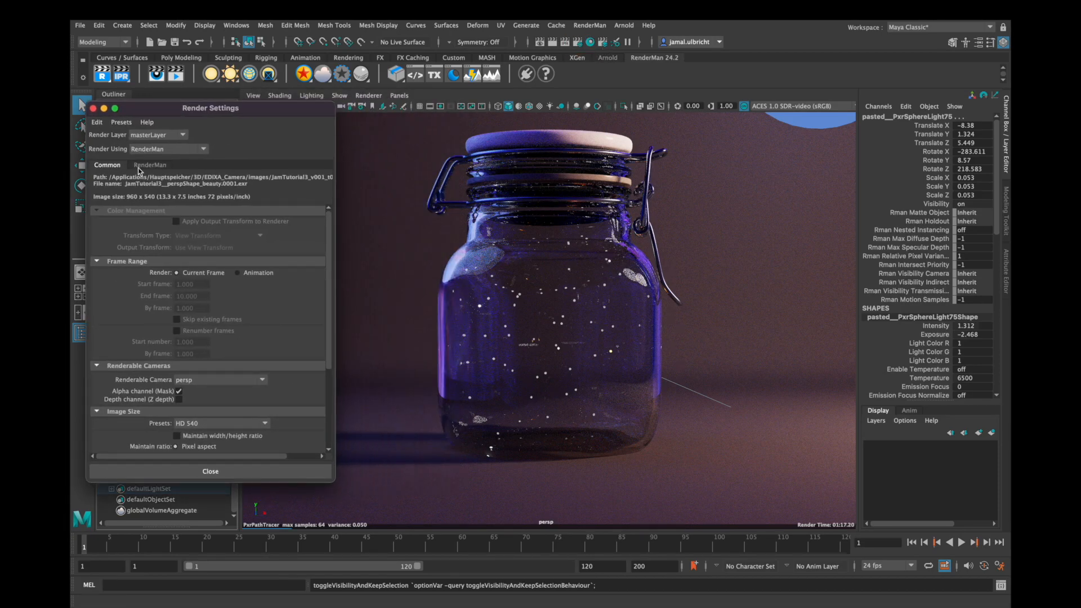
click(149, 165)
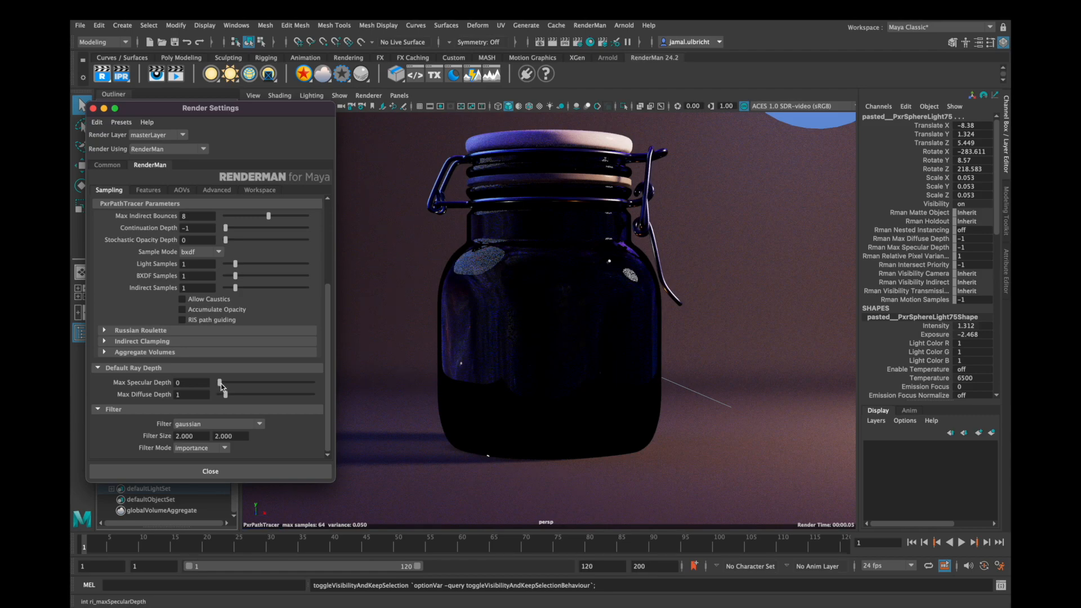
drag(221, 383, 230, 383)
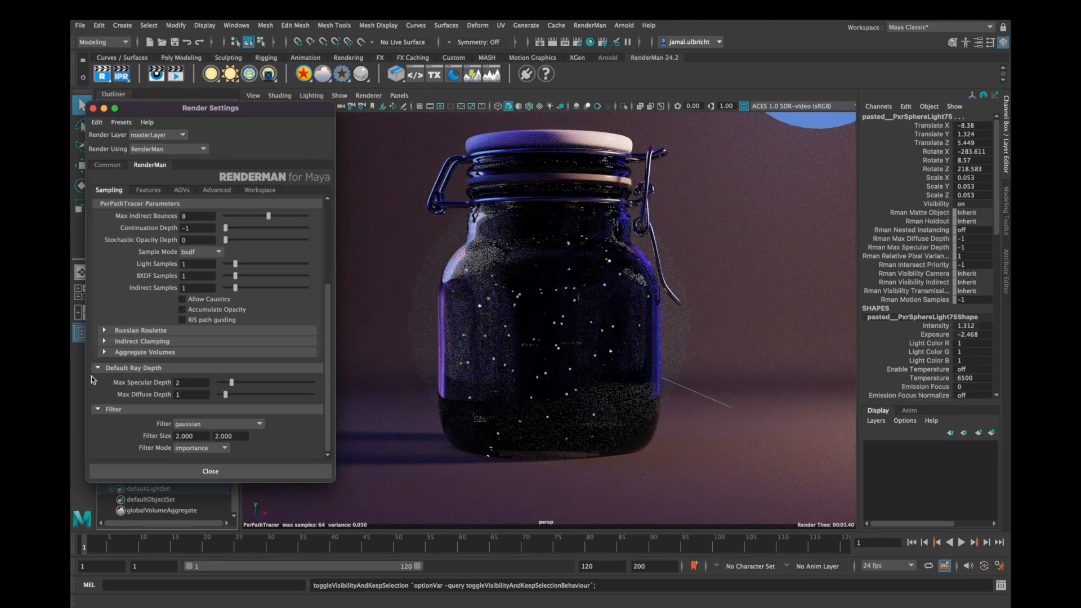
click(178, 381)
text(7)
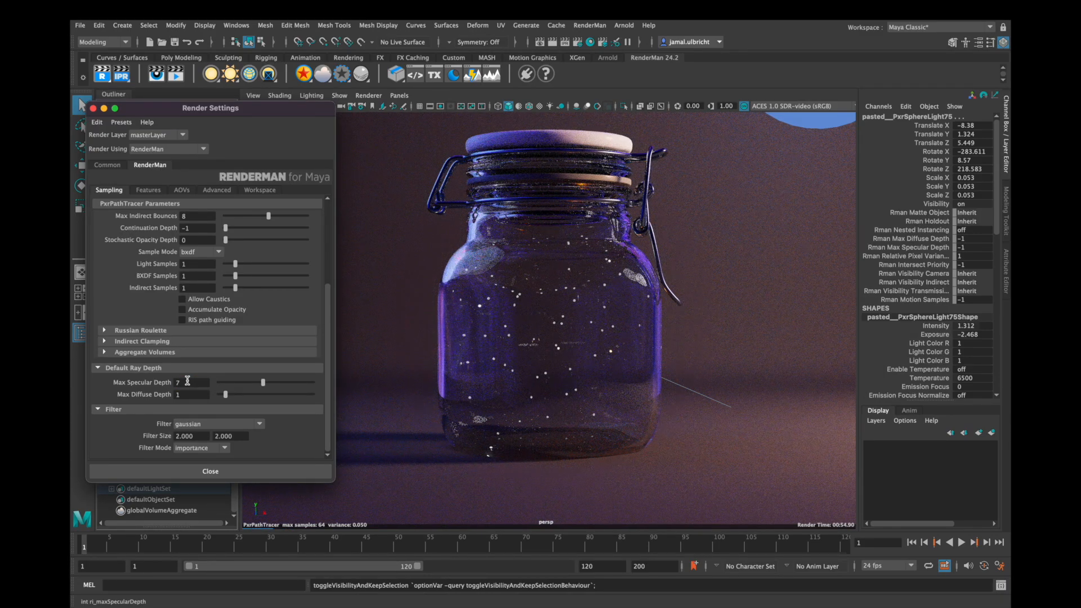
click(187, 382)
text(8)
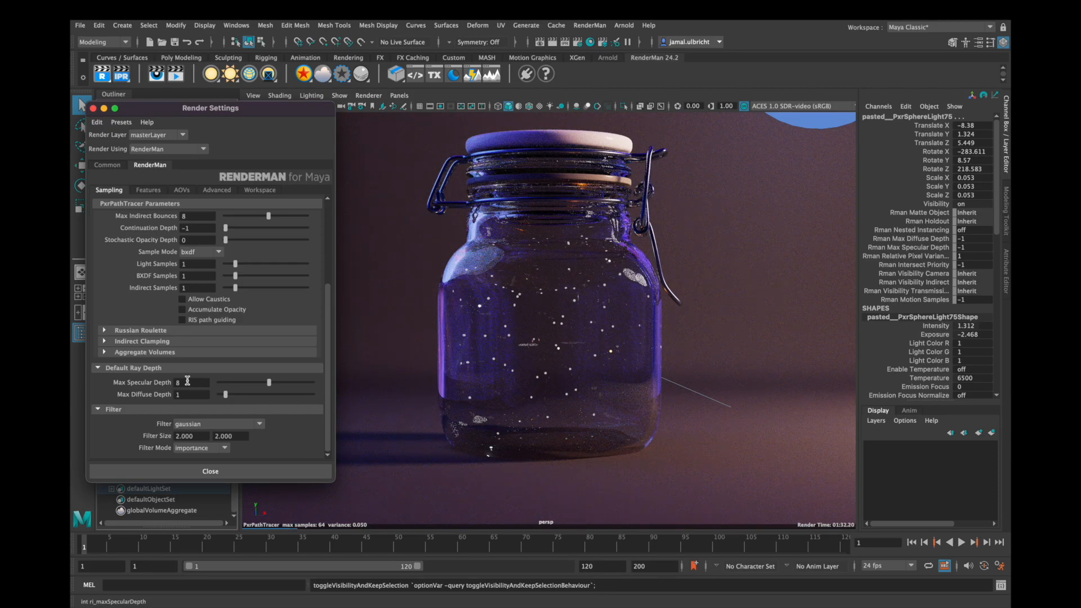
click(193, 382)
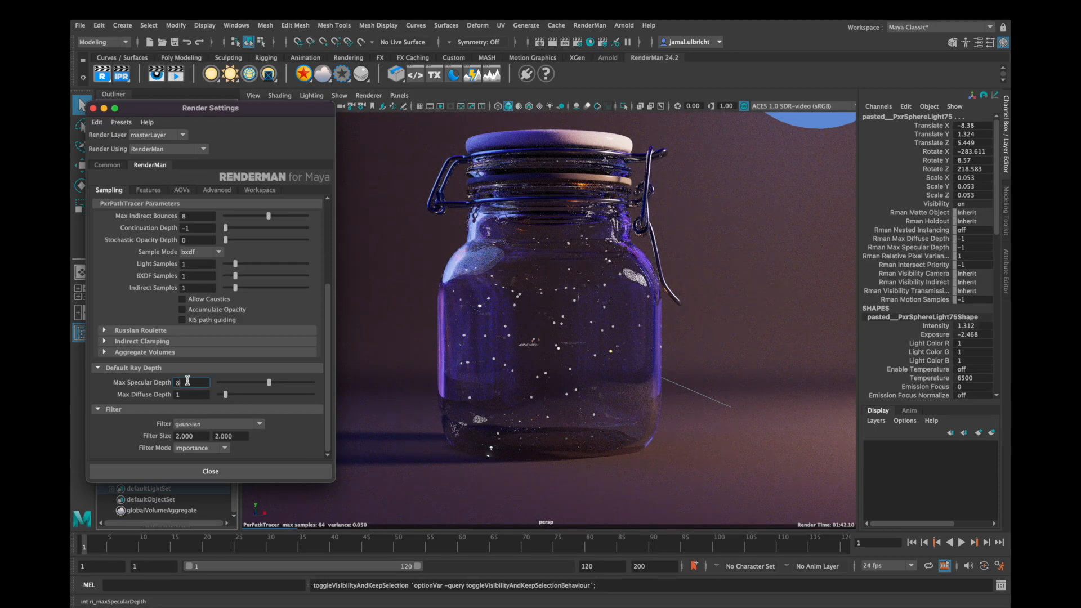